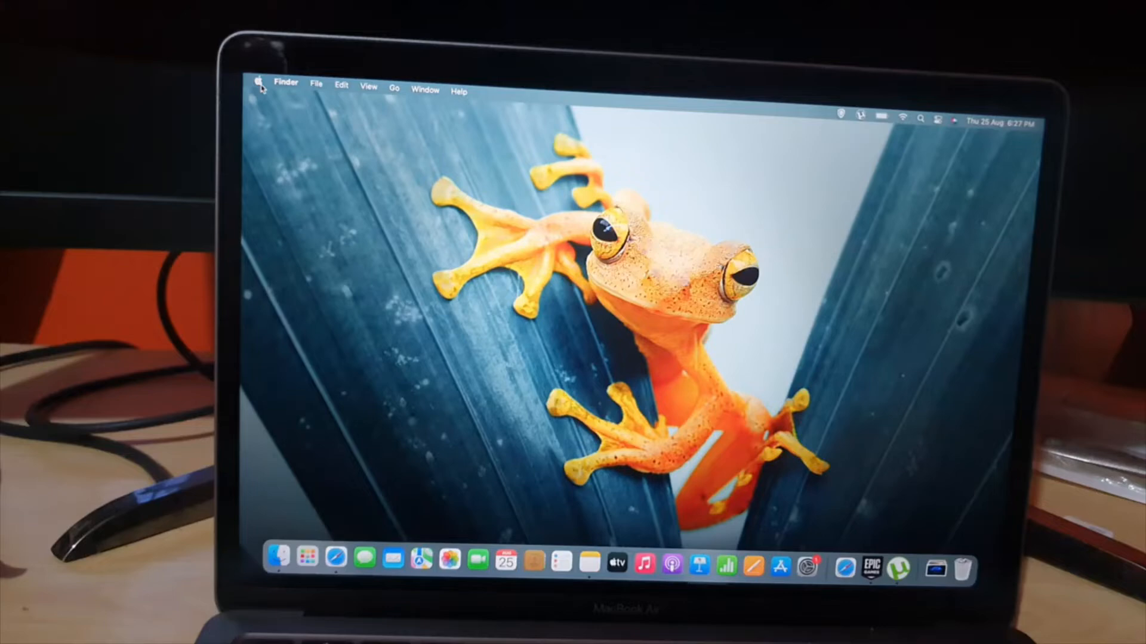
Bring up the Force Quit Applications window from the Apple menu
click(259, 83)
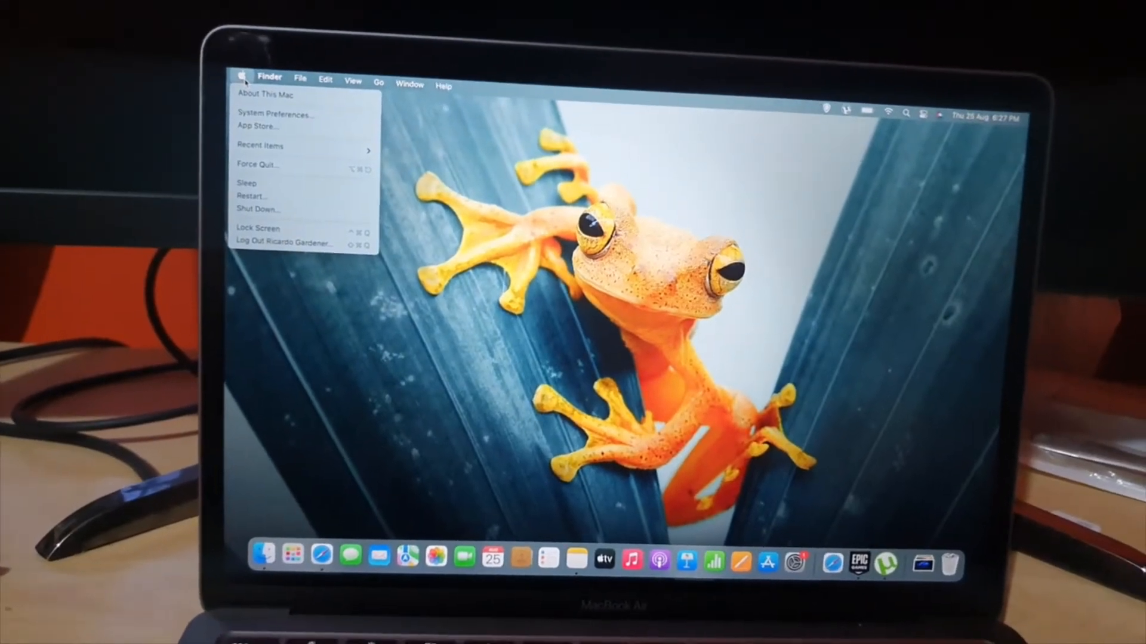
mouse_move(256, 125)
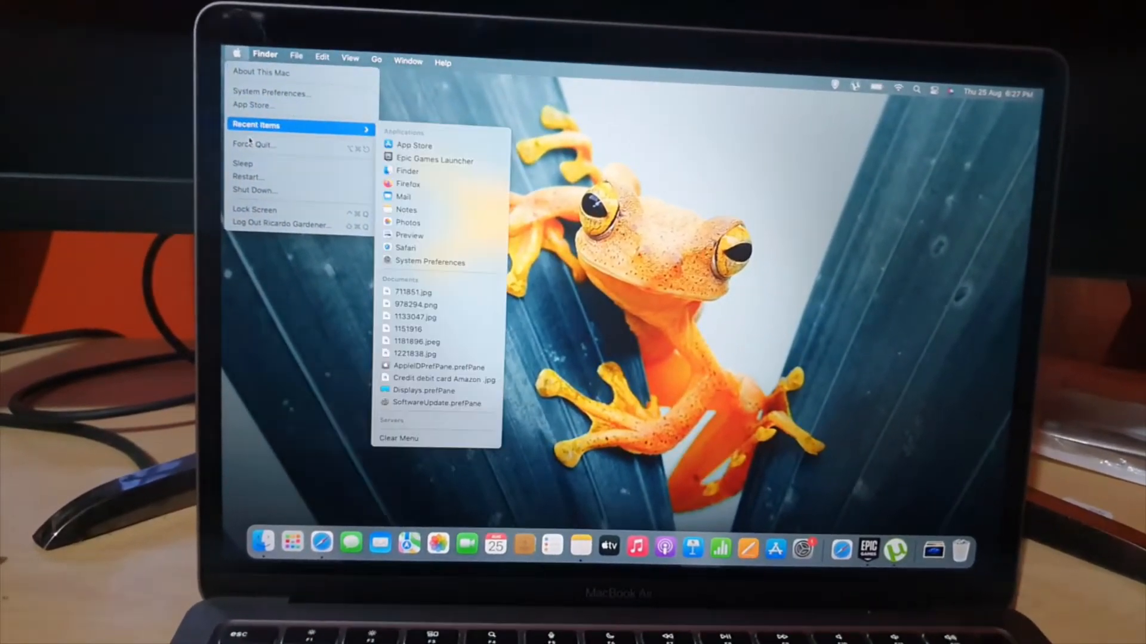
click(253, 144)
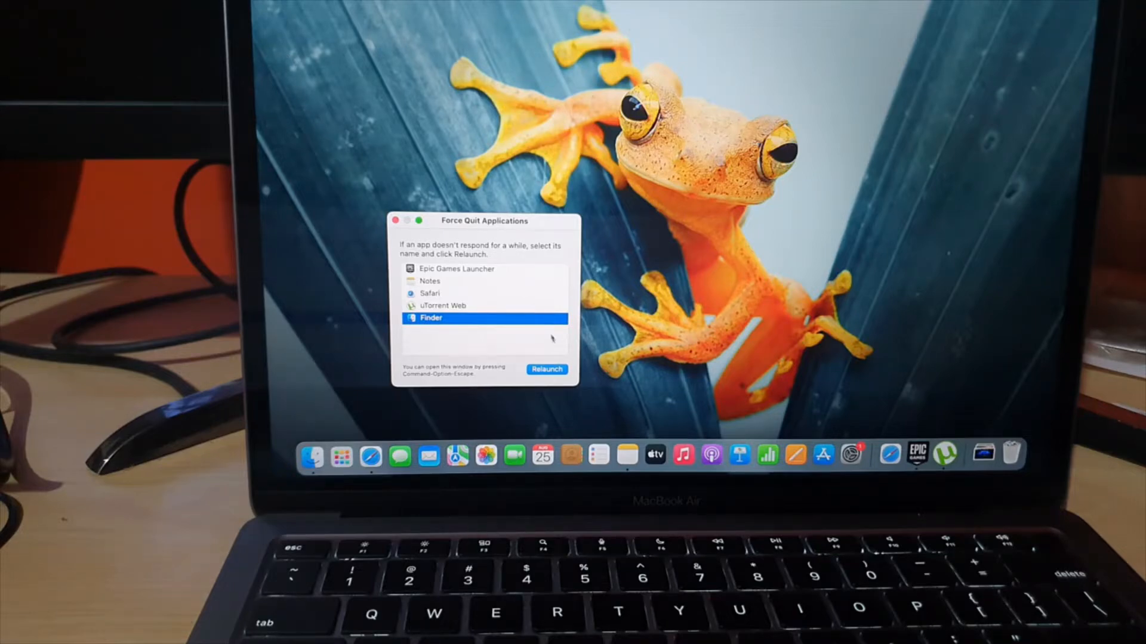
Highlight Safari in the list, then close the Force Quit window without quitting anything
click(430, 293)
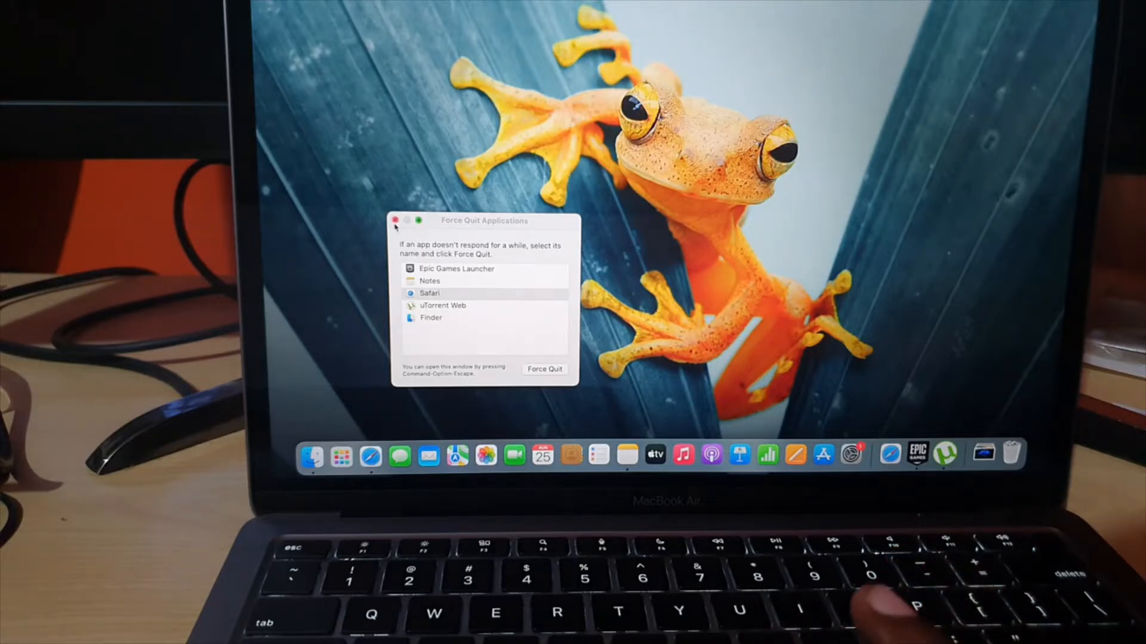
click(395, 221)
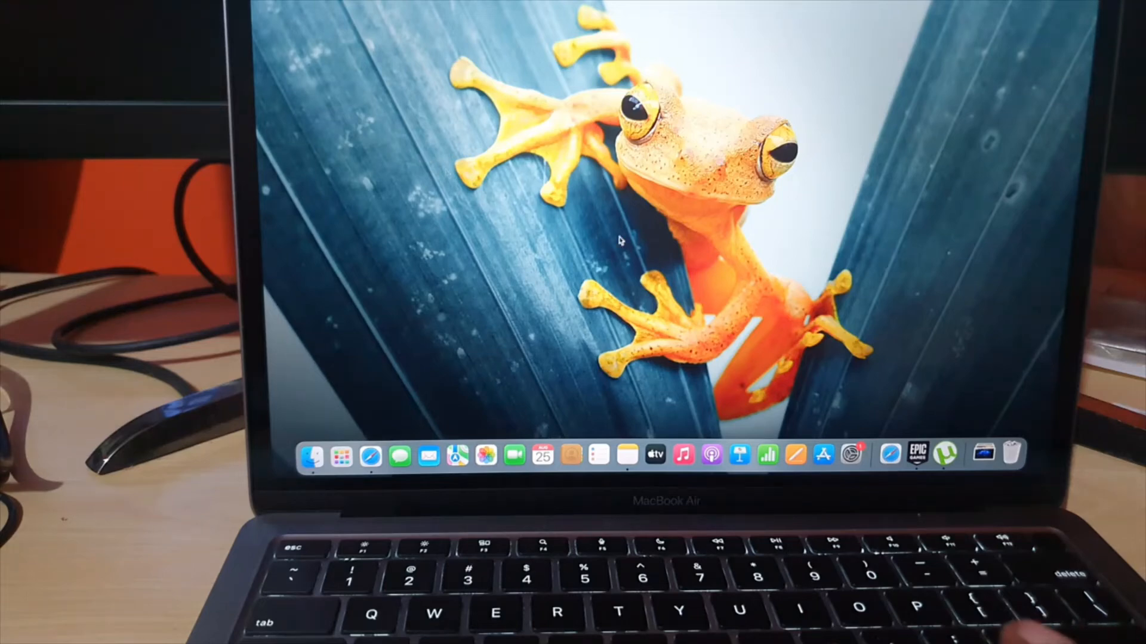
mouse_move(893, 363)
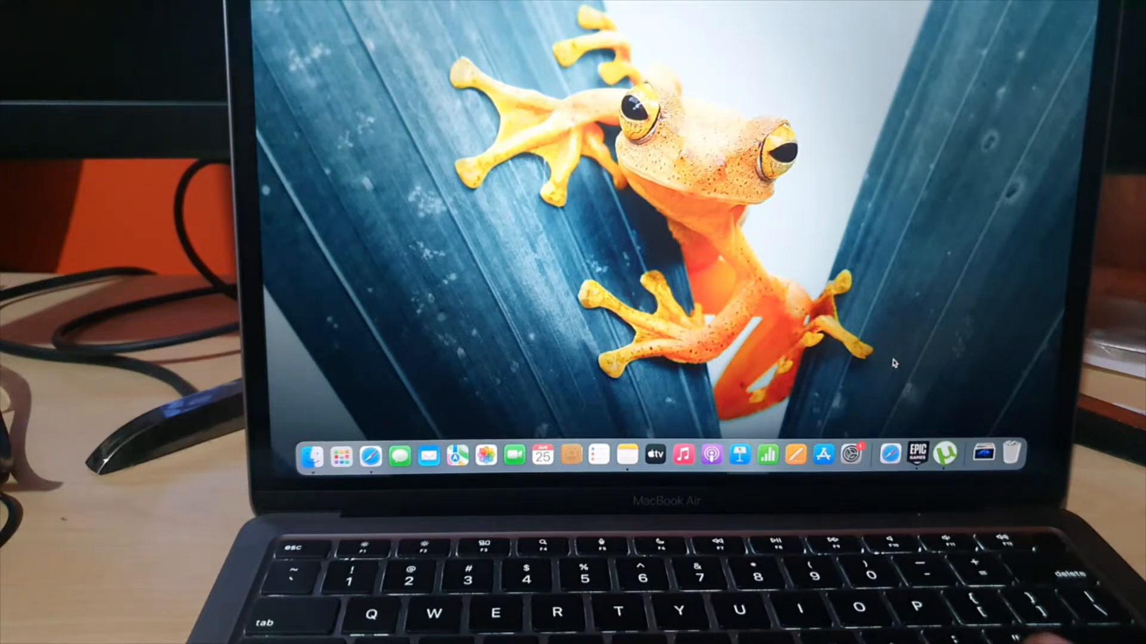
mouse_move(854, 454)
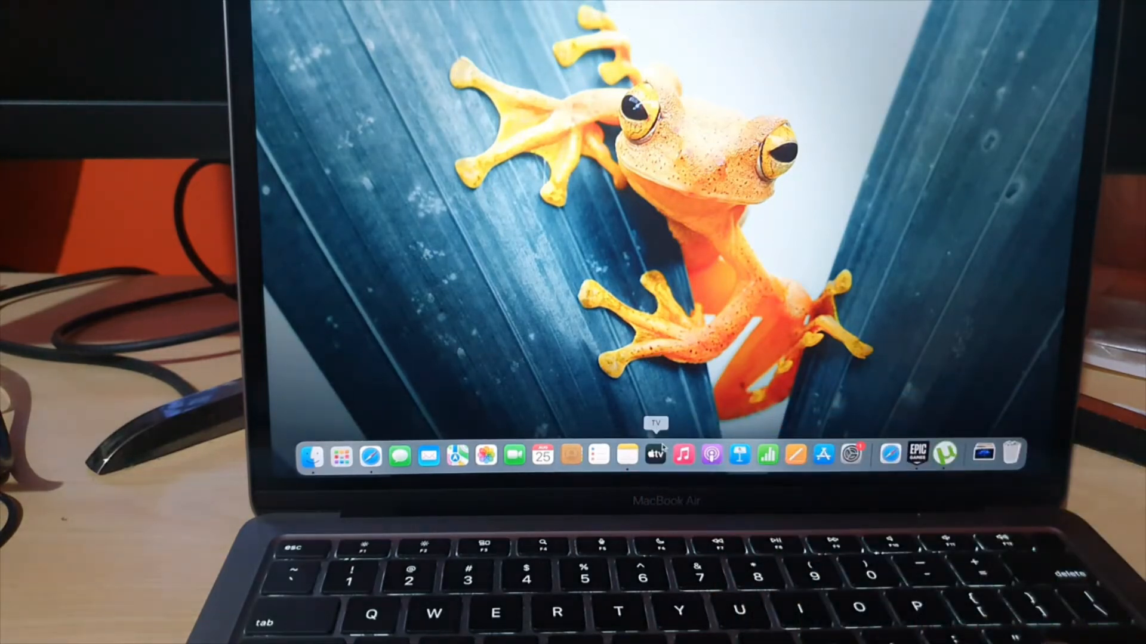
Quit Notes from its Dock icon menu
right_click(626, 456)
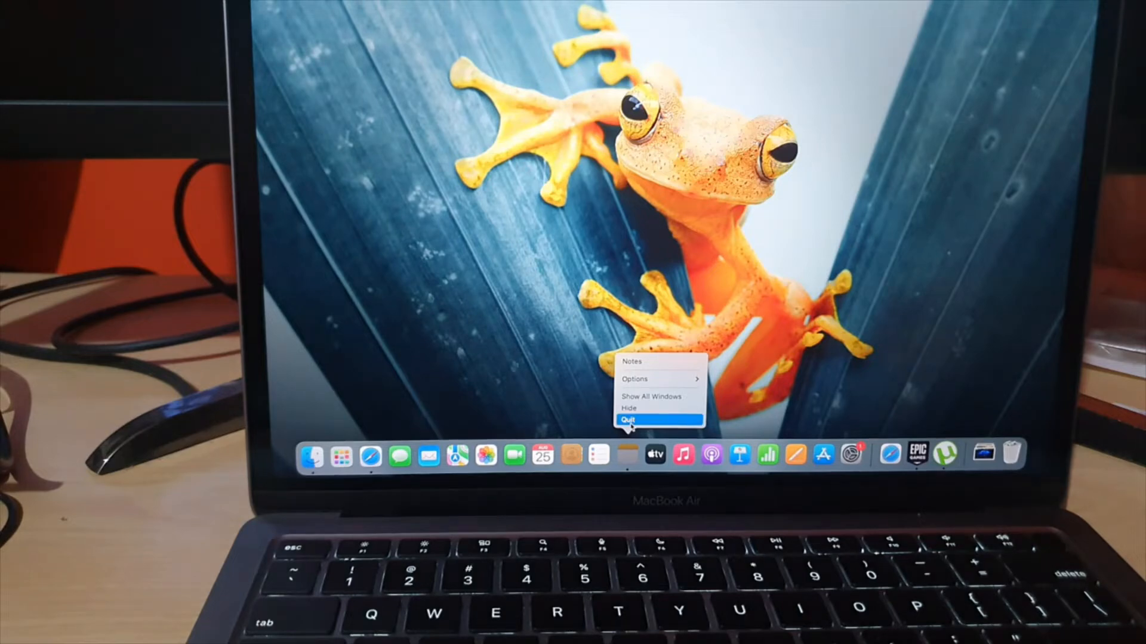
click(655, 419)
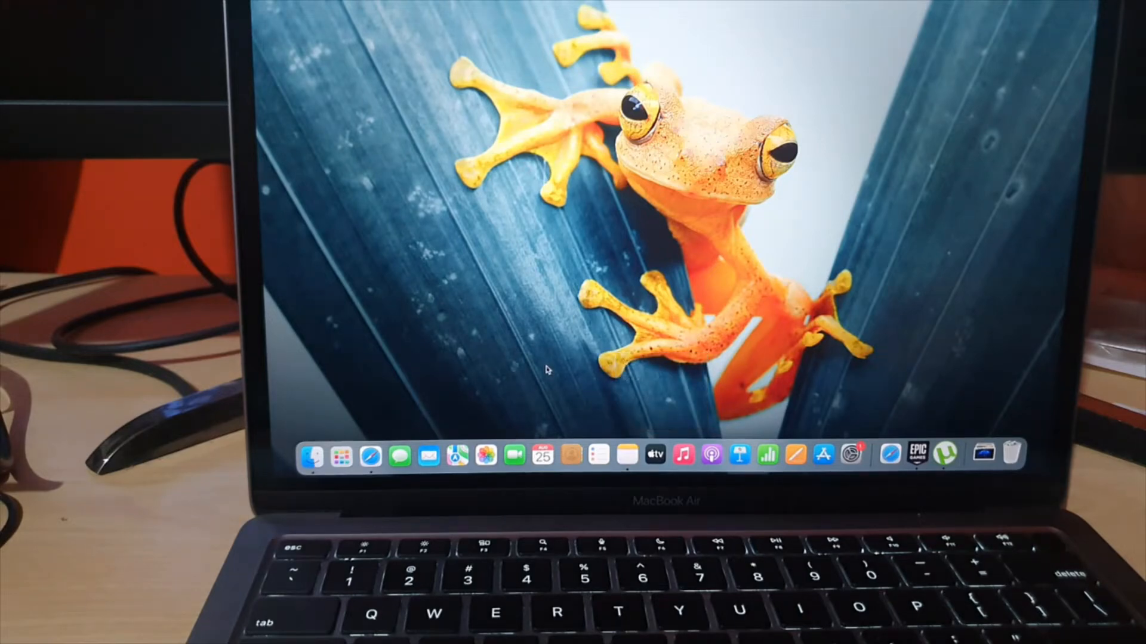